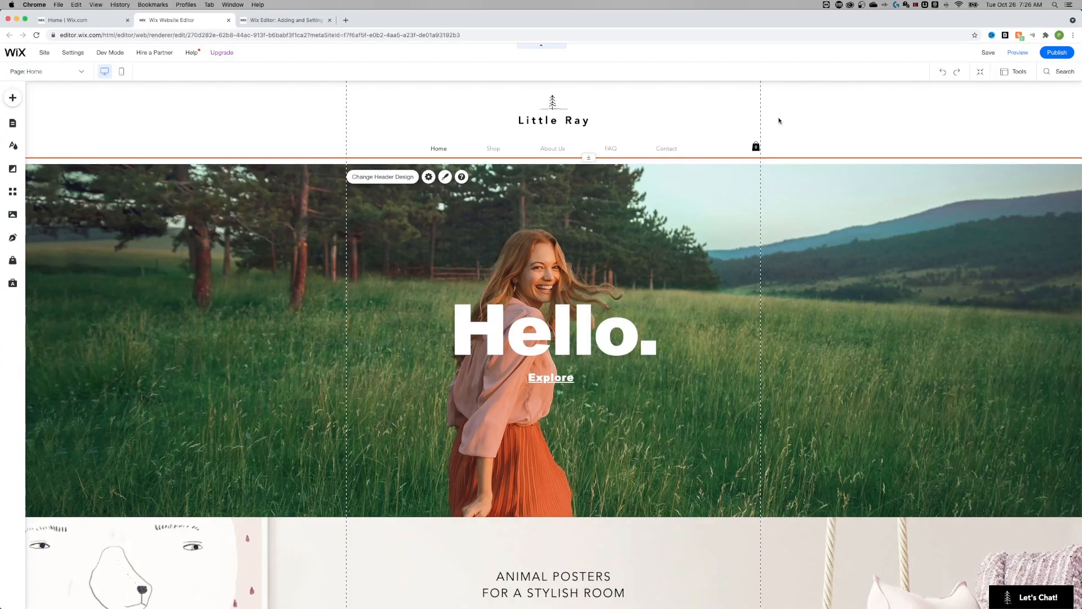
# Browse the add-elements panel, then delete the meadow hero strip from its options menu
pyautogui.click(624, 190)
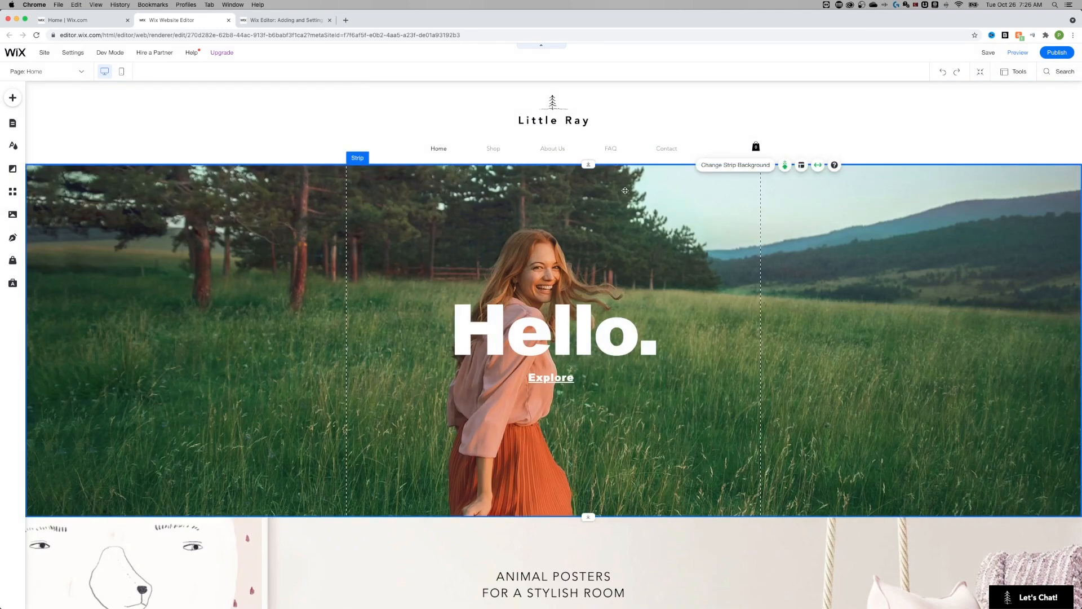
pyautogui.scroll(-3)
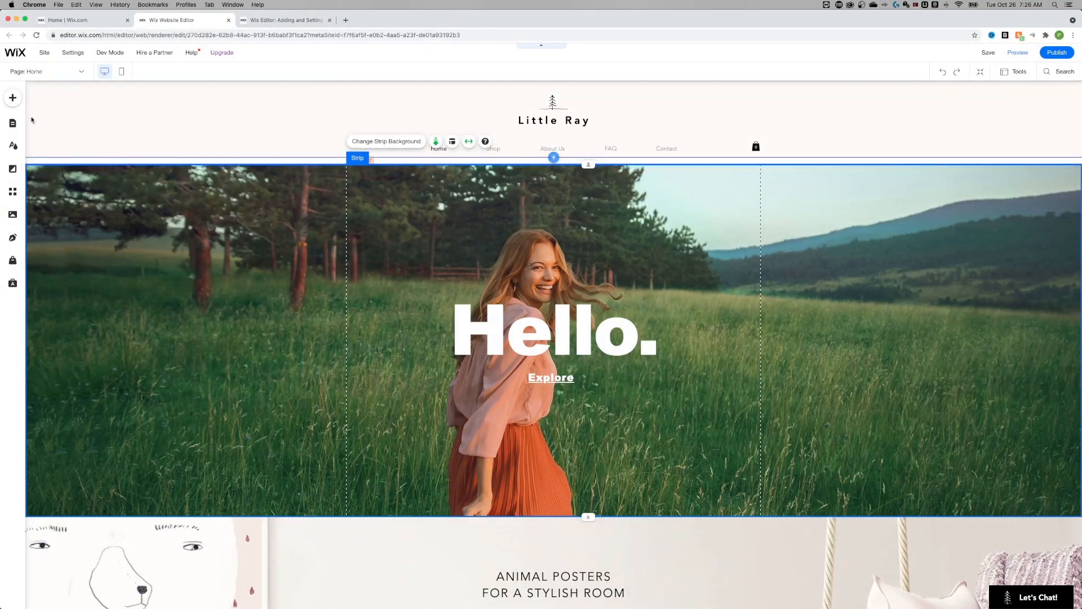
pyautogui.click(12, 97)
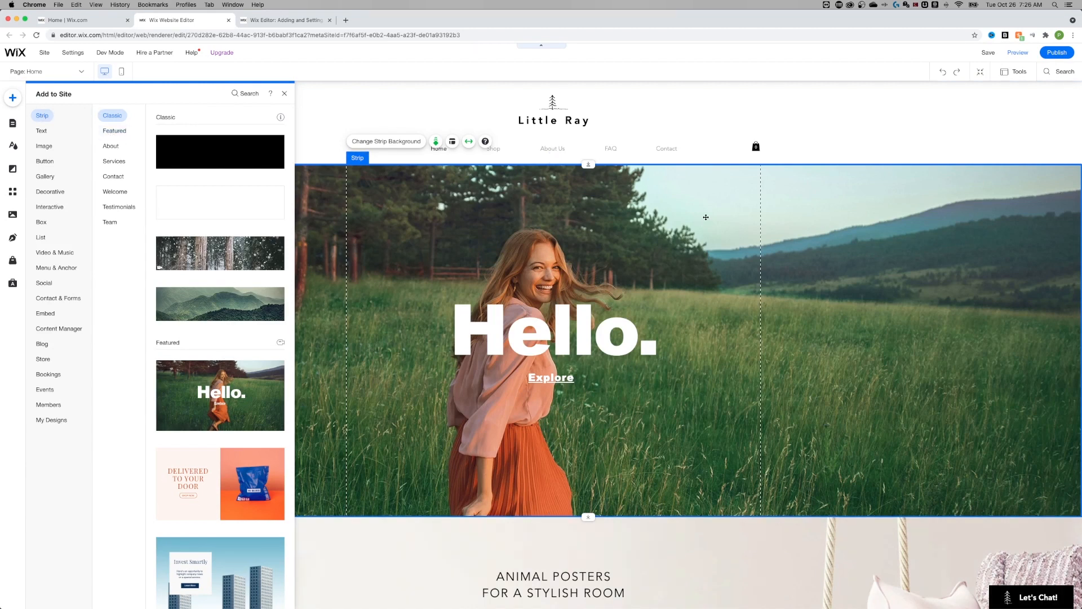
pyautogui.click(284, 93)
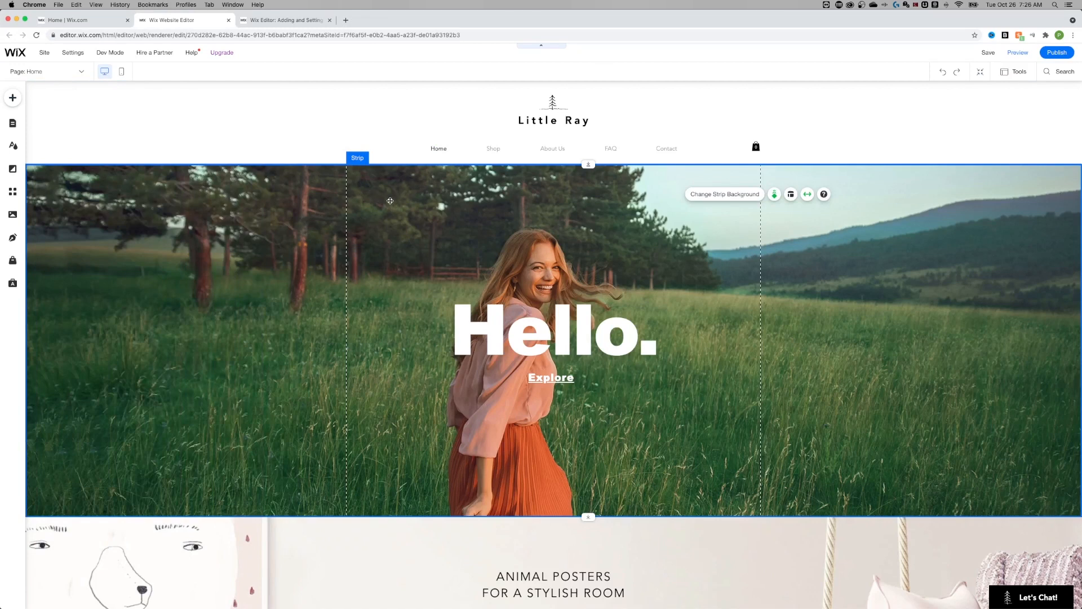
pyautogui.rightClick(390, 200)
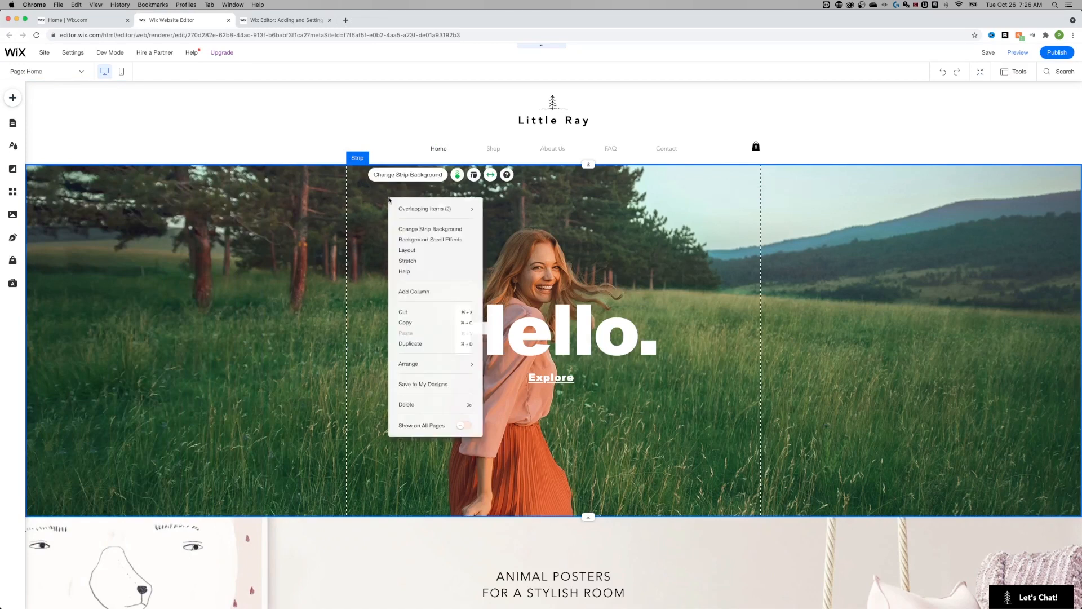
pyautogui.moveTo(434, 405)
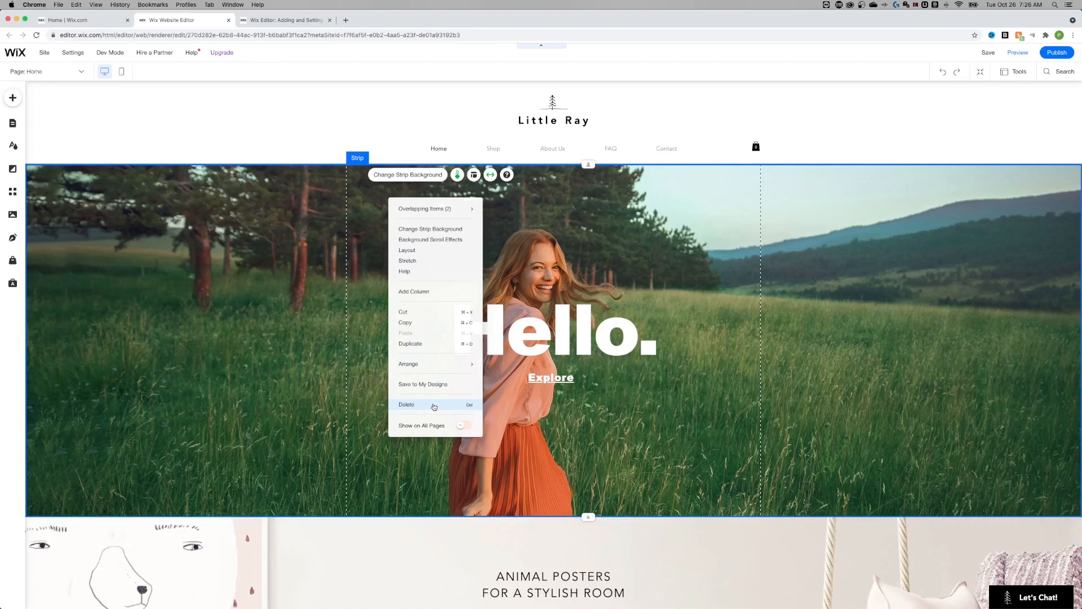
pyautogui.click(407, 405)
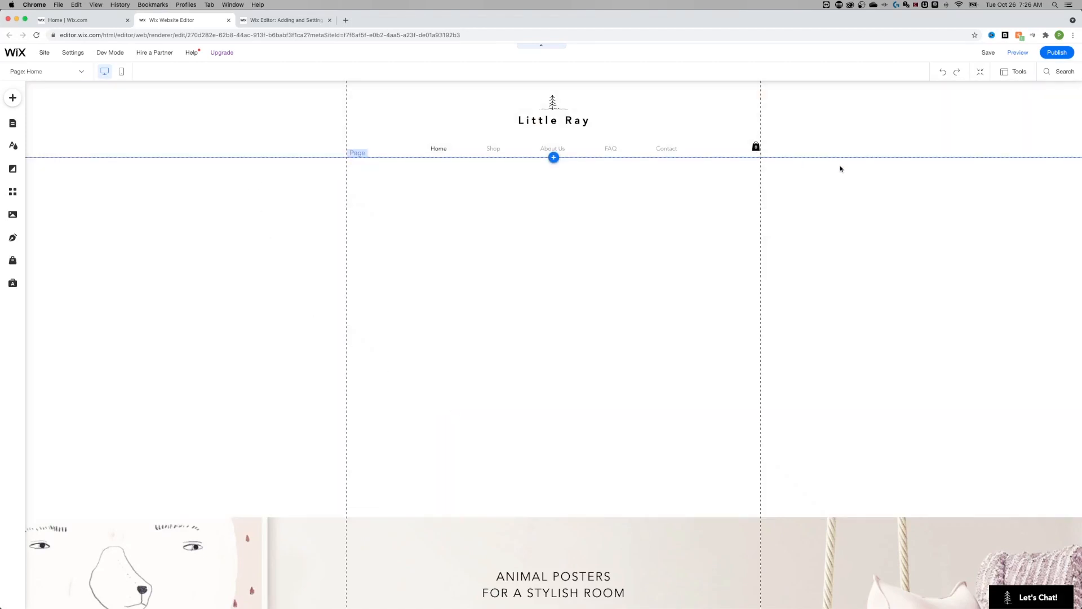
pyautogui.moveTo(576, 269)
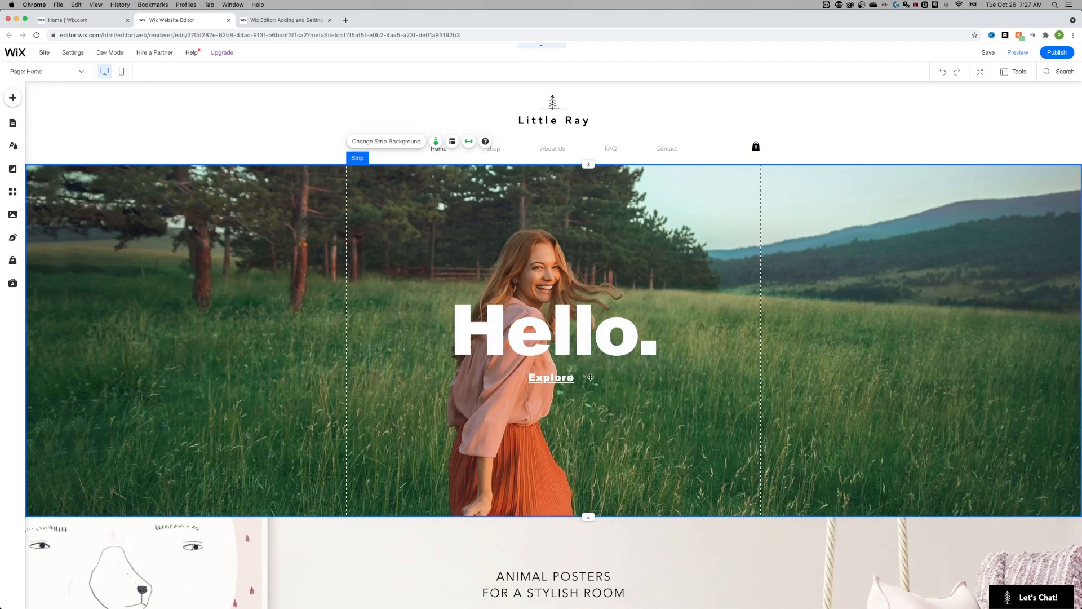
# Group the Hello. heading with the Explore link and drag them onto the animal posters section
pyautogui.click(551, 378)
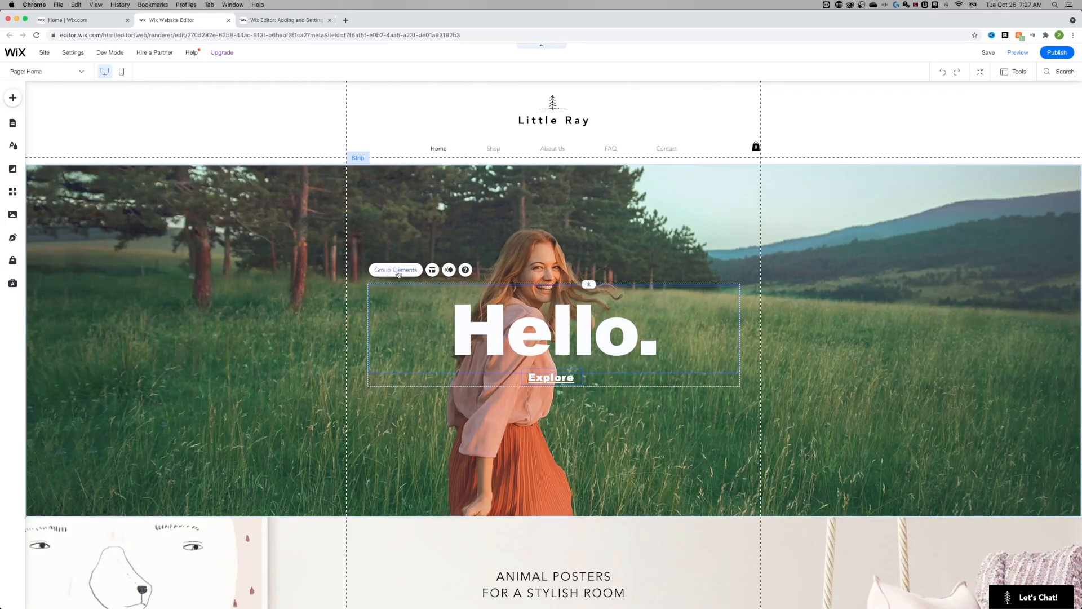
pyautogui.scroll(-3)
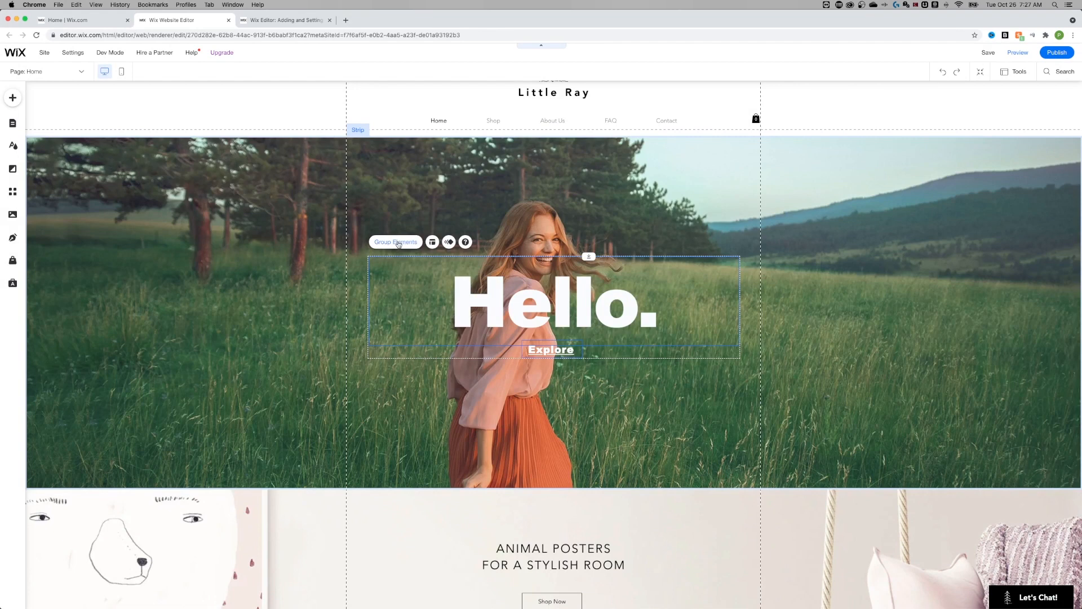
pyautogui.click(395, 242)
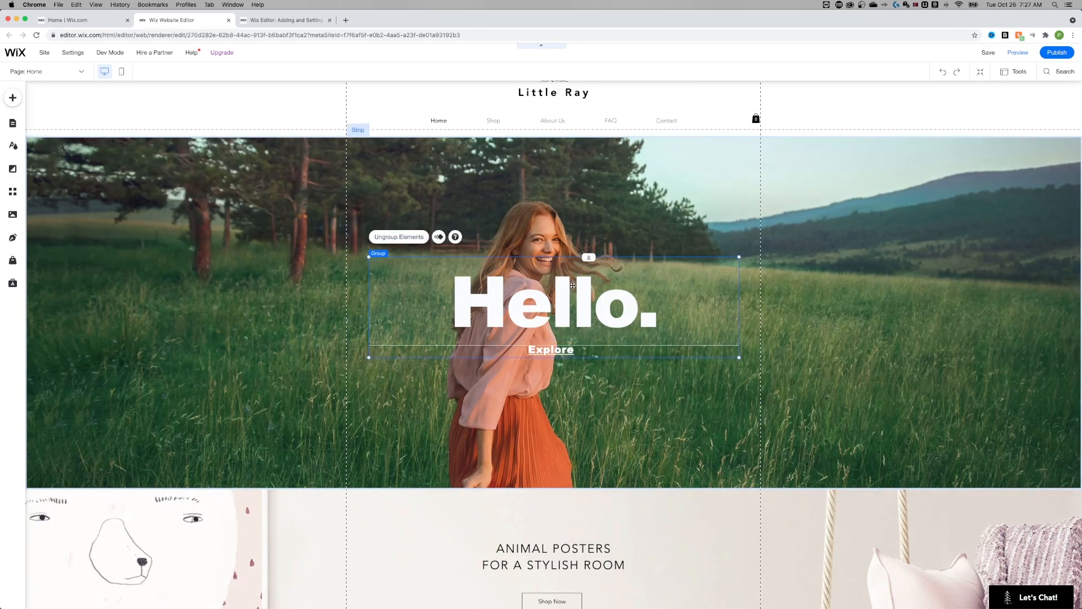
pyautogui.moveTo(553, 304); pyautogui.dragTo(711, 504)
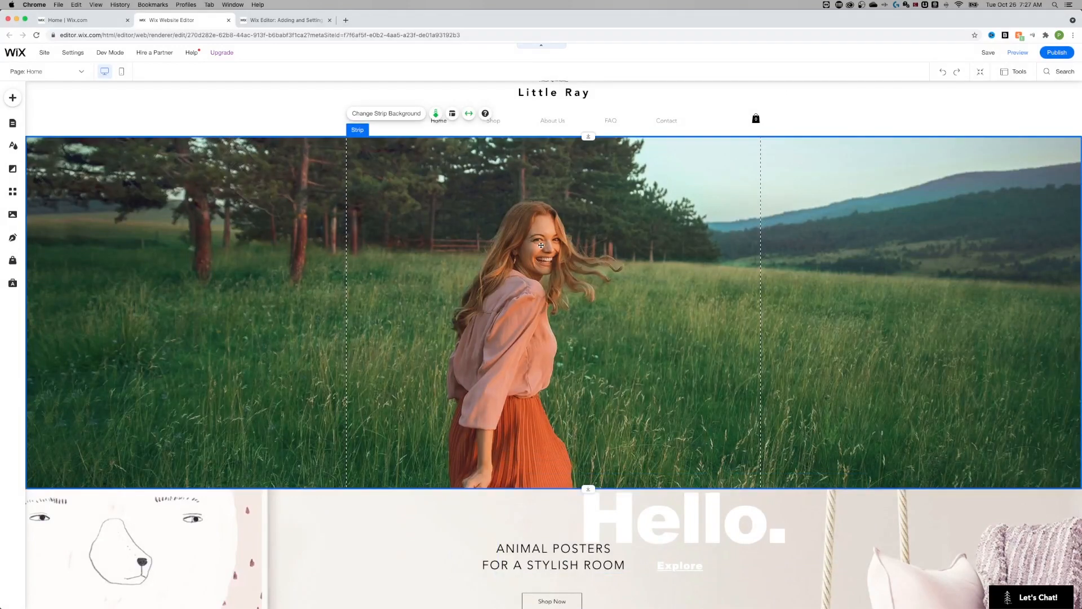
# Remove the meadow hero strip and select the grouped text on the blank white area
pyautogui.click(612, 313)
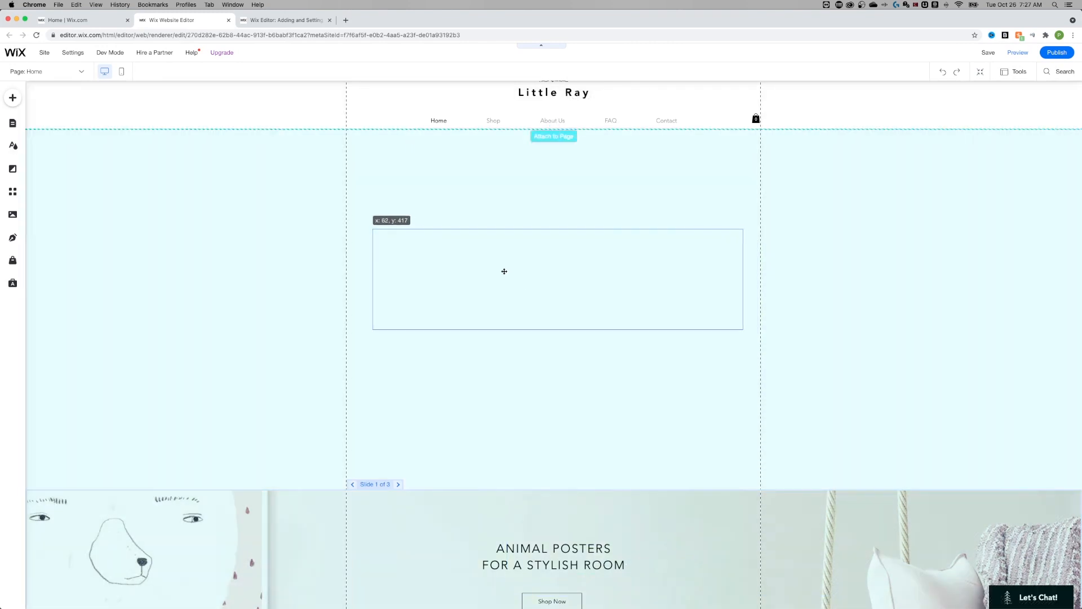
pyautogui.click(504, 271)
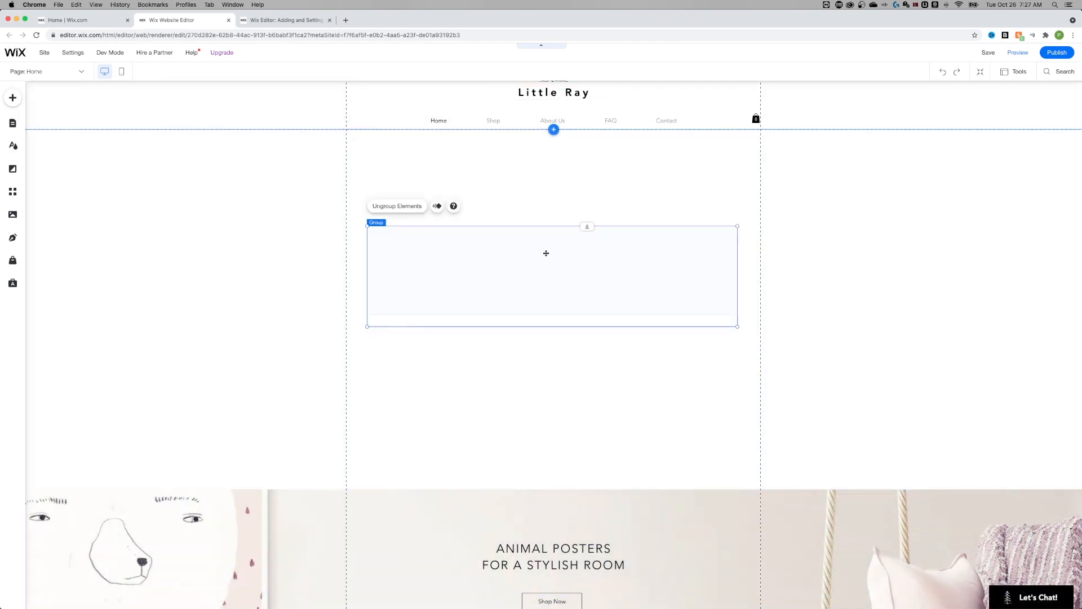
# Color the Hello. heading inside the group reddish-brown
pyautogui.doubleClick(546, 269)
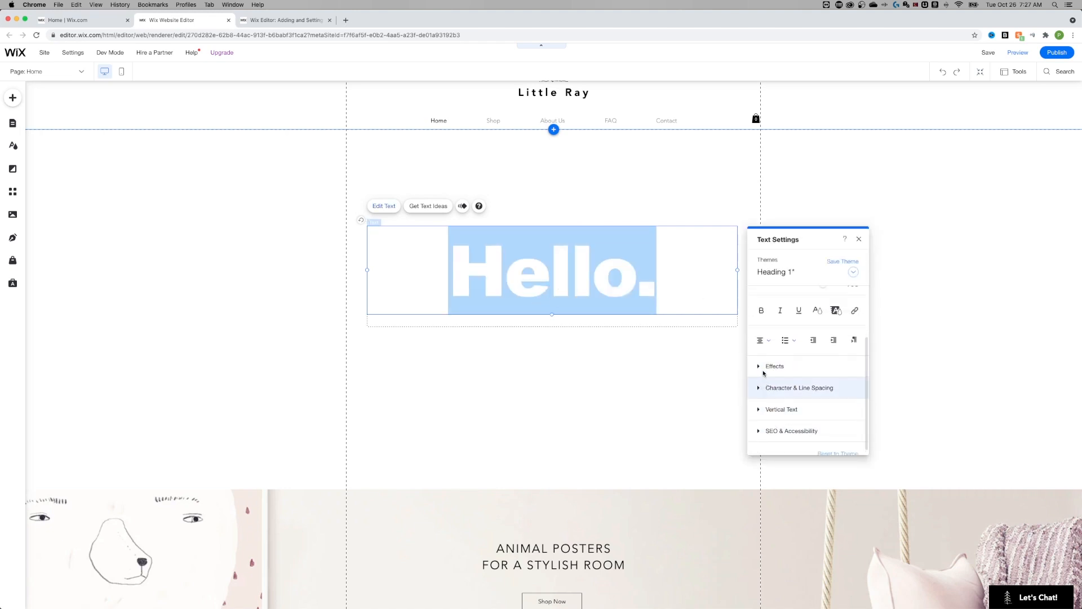
pyautogui.click(836, 311)
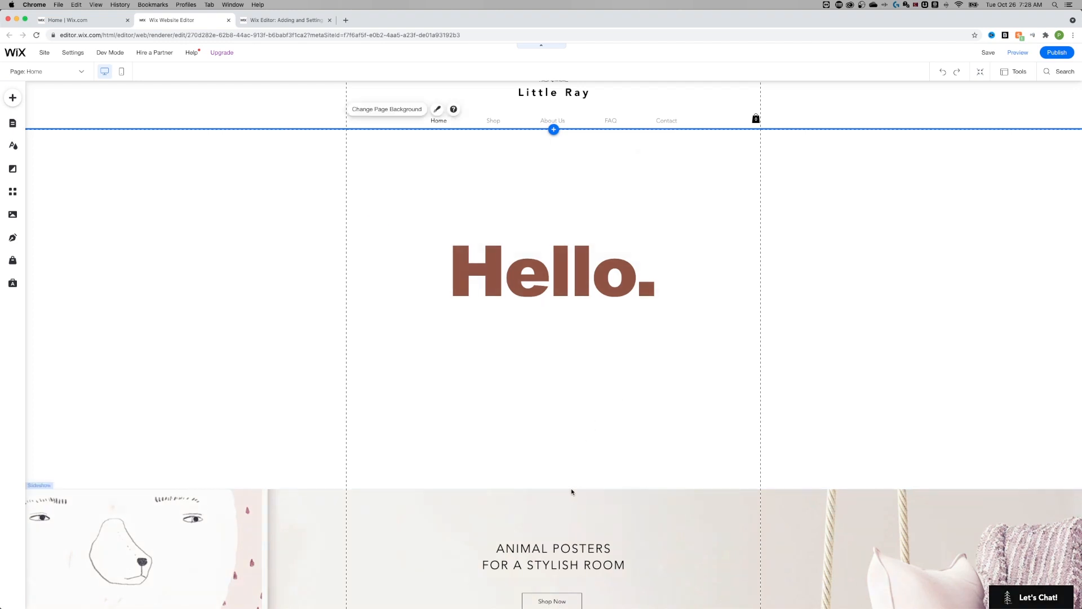
pyautogui.moveTo(644, 375)
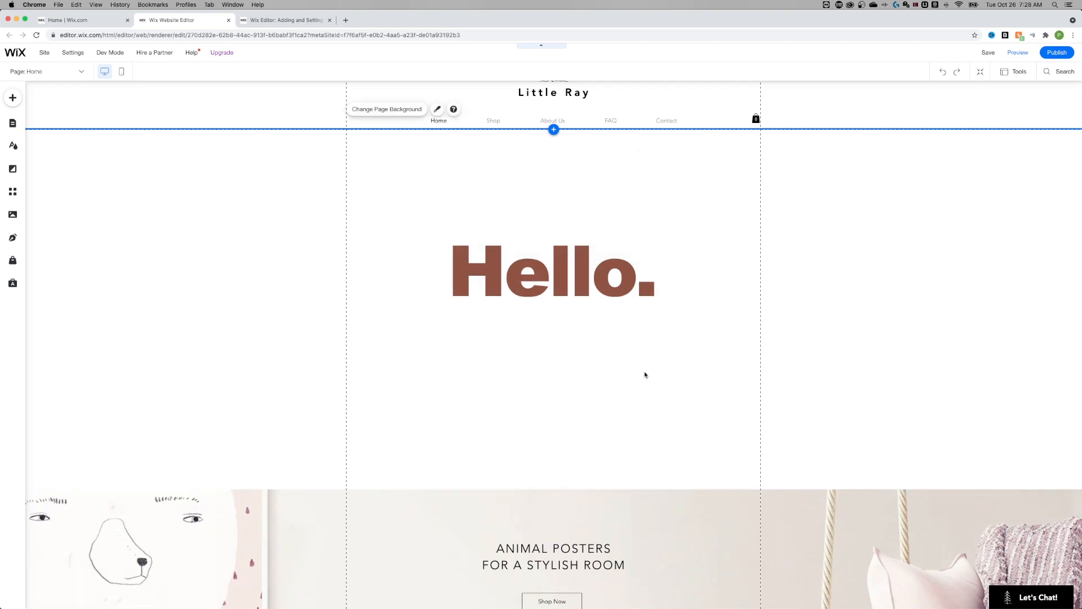
pyautogui.moveTo(459, 367)
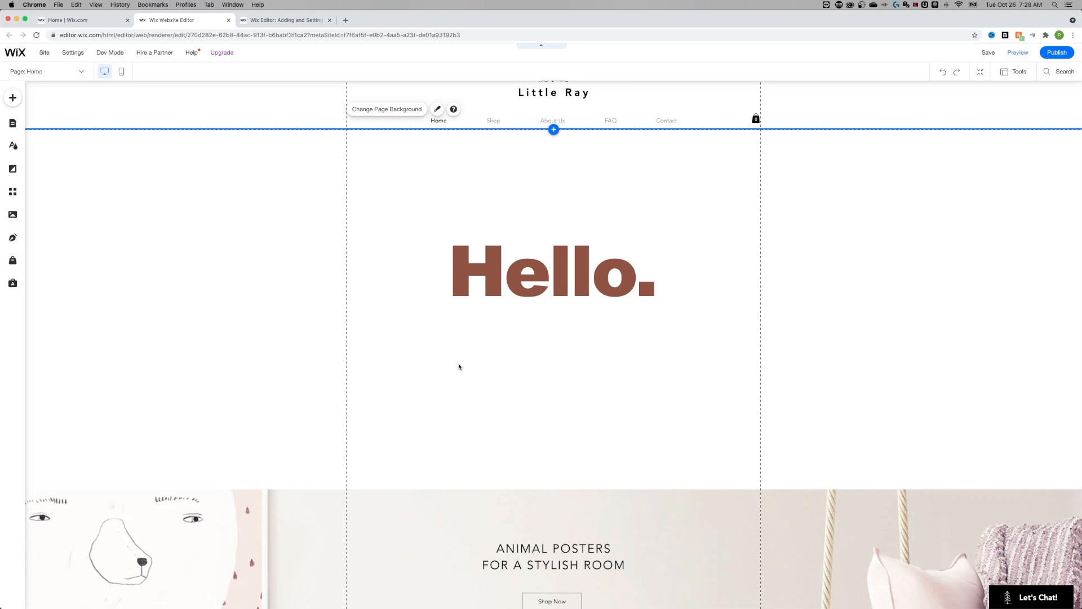
pyautogui.moveTo(458, 367)
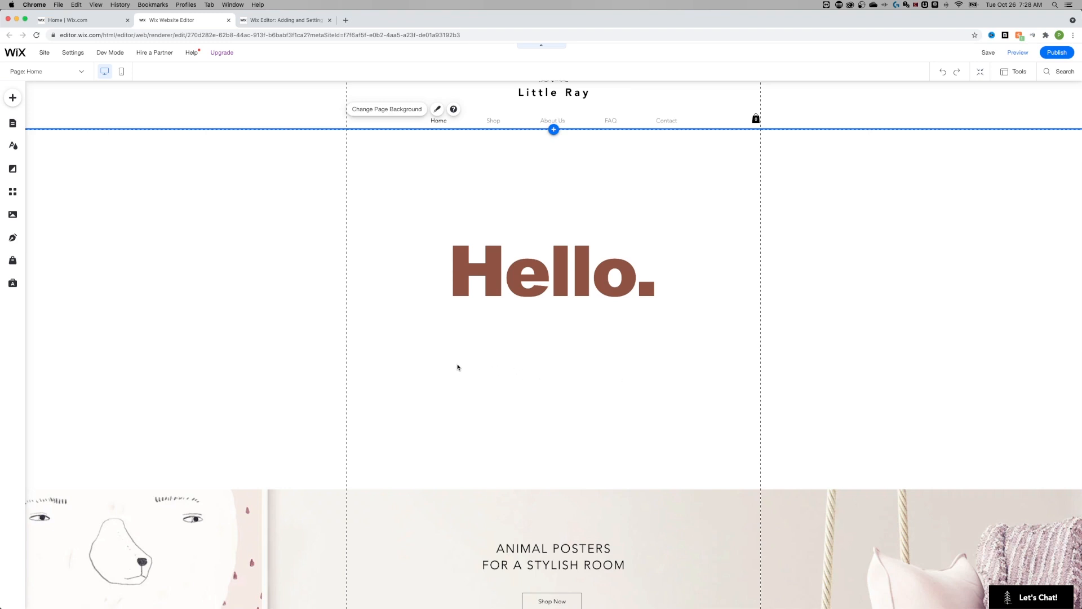